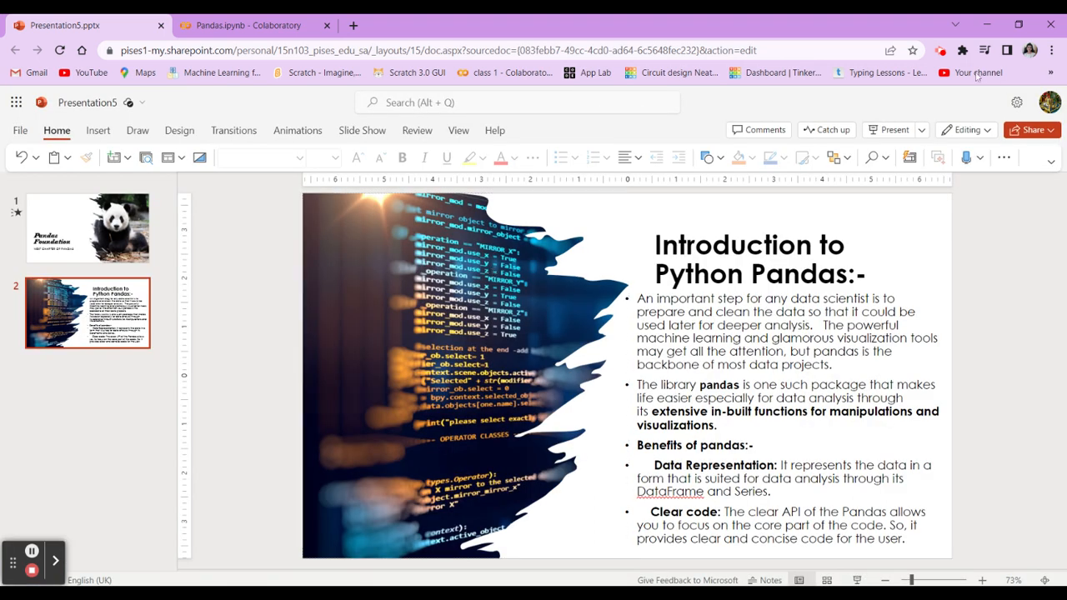
Switch from the Introduction to Python Pandas slide to the Pandas.ipynb Colab tab.
{"action": "left_click", "coordinate": [250, 24]}
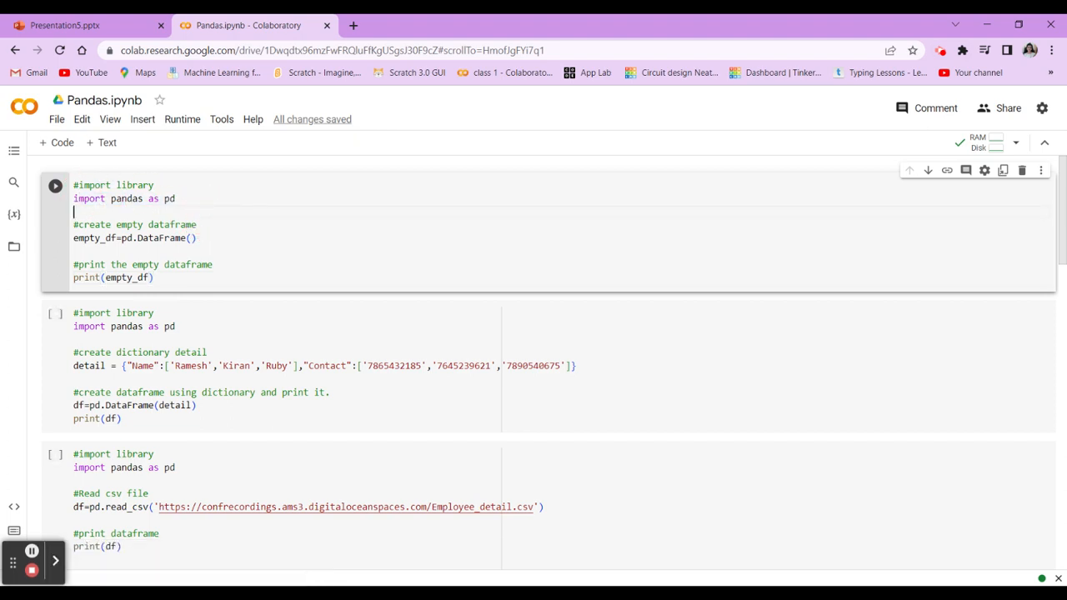
Go over the import and creation lines, then run the first cell to show an empty DataFrame.
{"action": "left_click", "coordinate": [55, 185]}
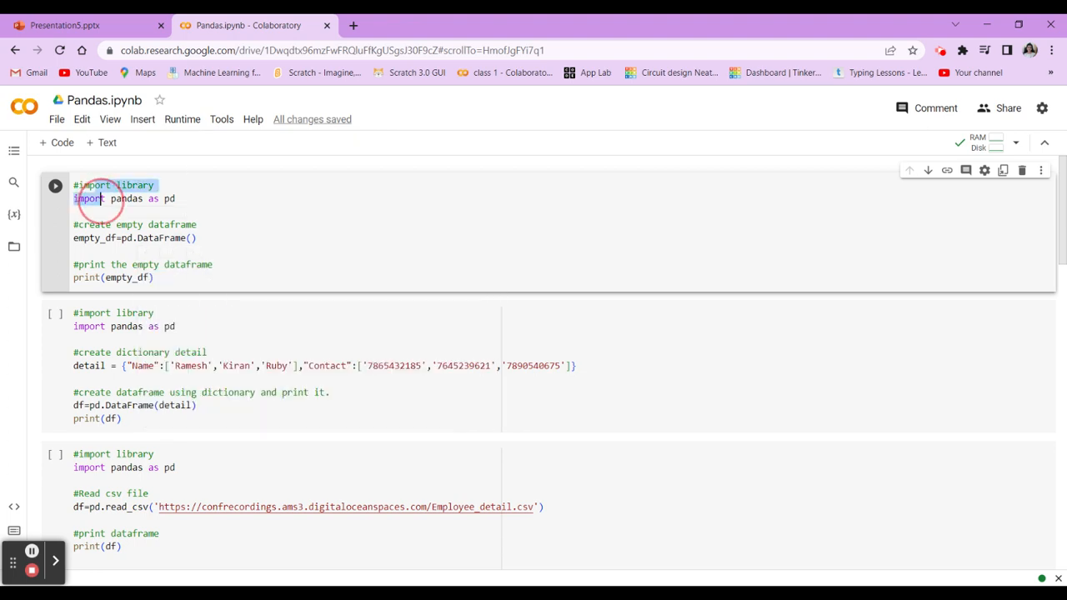
{"action": "left_click", "coordinate": [174, 199]}
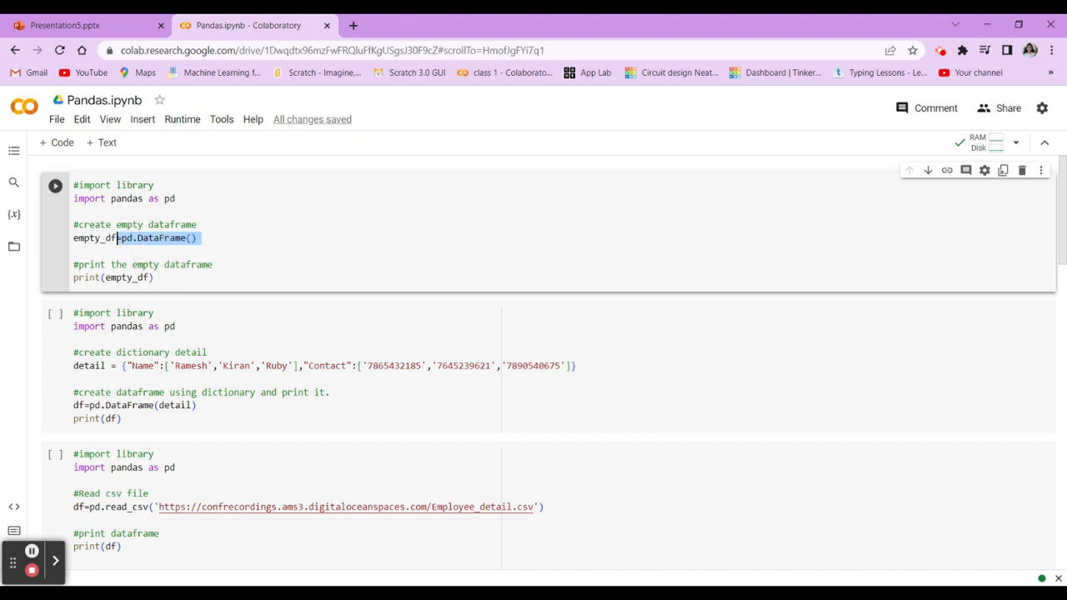
{"action": "left_click", "coordinate": [146, 238]}
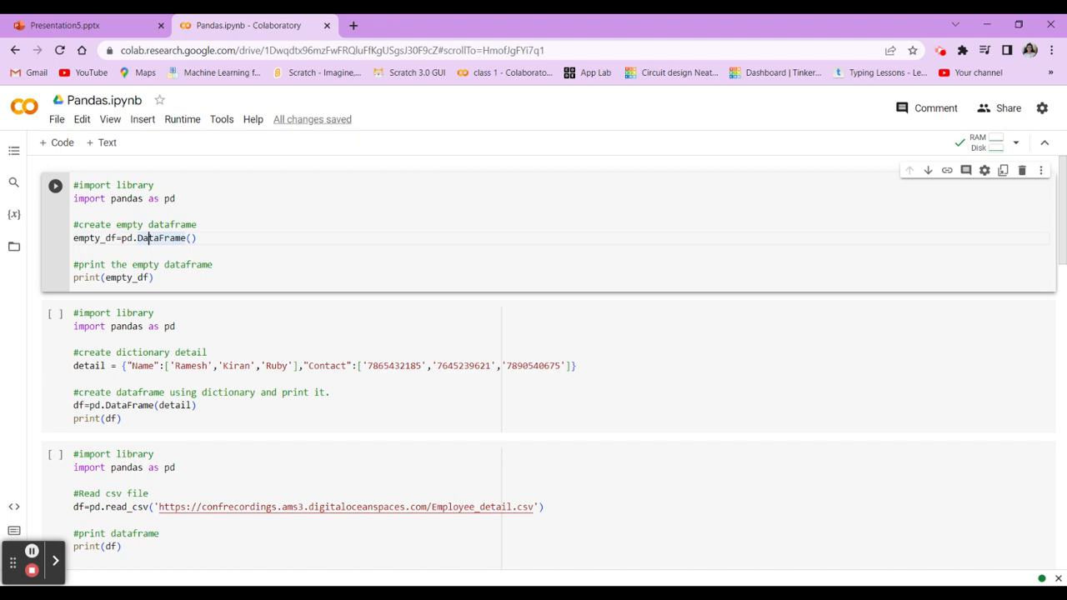
{"action": "left_click", "coordinate": [55, 185]}
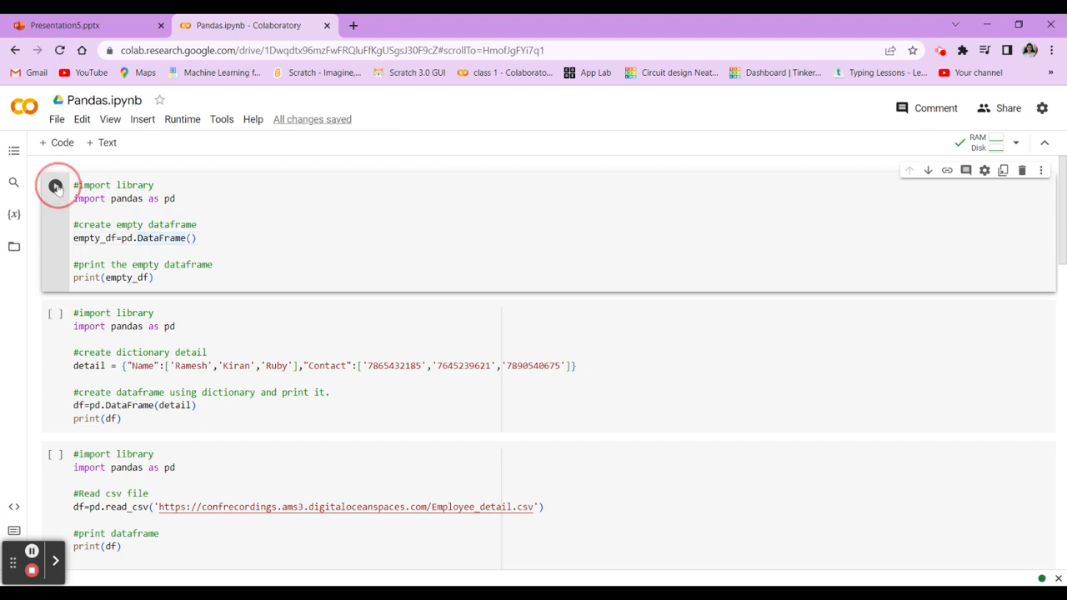
{"action": "left_click", "coordinate": [55, 187]}
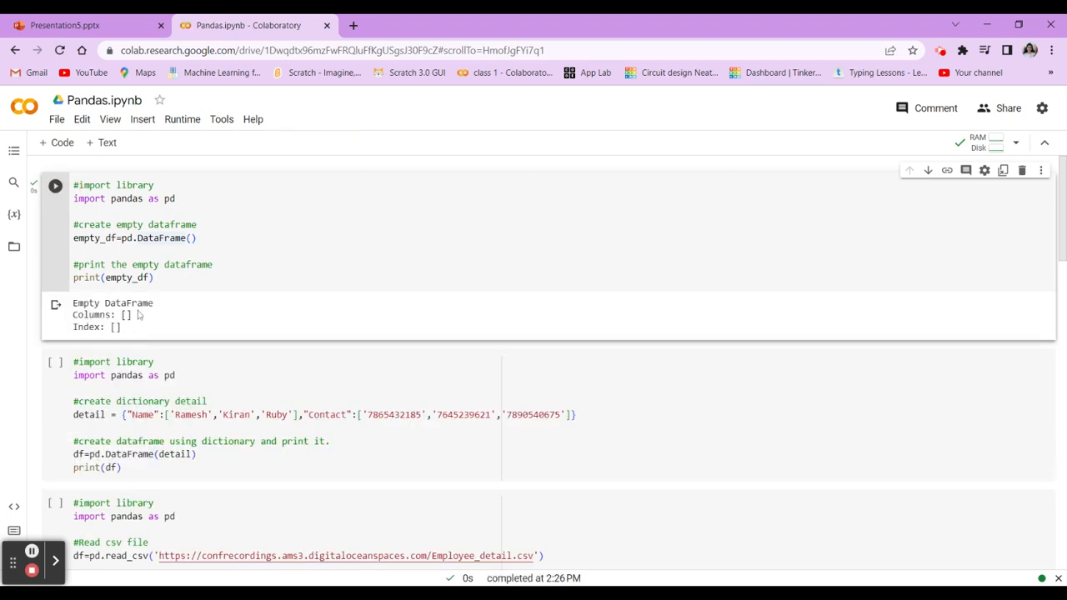
{"action": "double_click", "coordinate": [112, 304]}
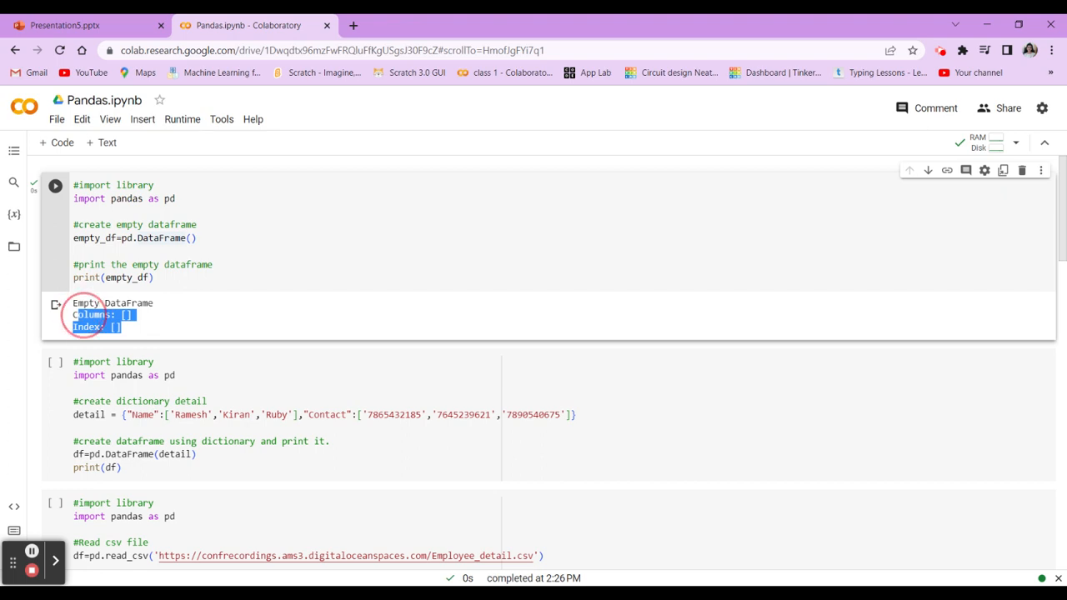
{"action": "scroll", "scroll_direction": "down", "scroll_amount": 3}
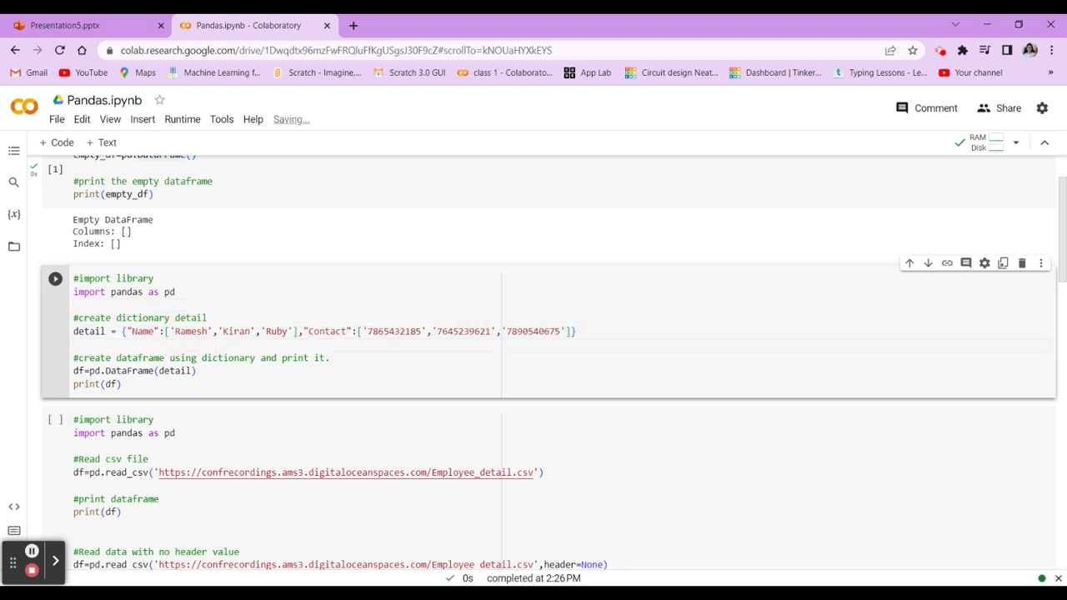
Run the dictionary cell to print names Ramesh, Kiran and Ruby with contact numbers.
{"action": "left_click", "coordinate": [324, 332]}
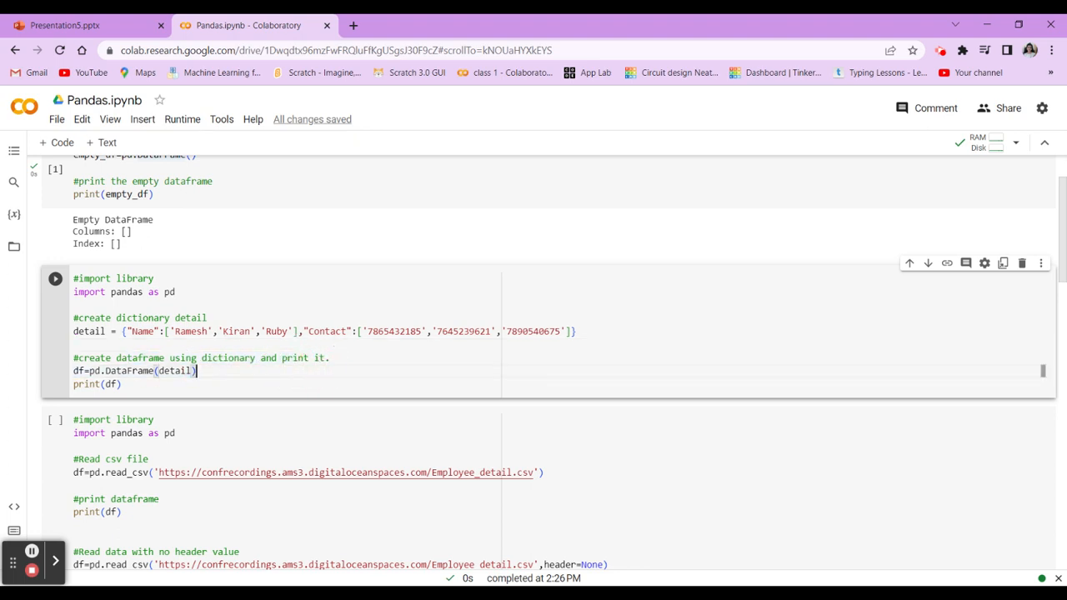
{"action": "double_click", "coordinate": [169, 370]}
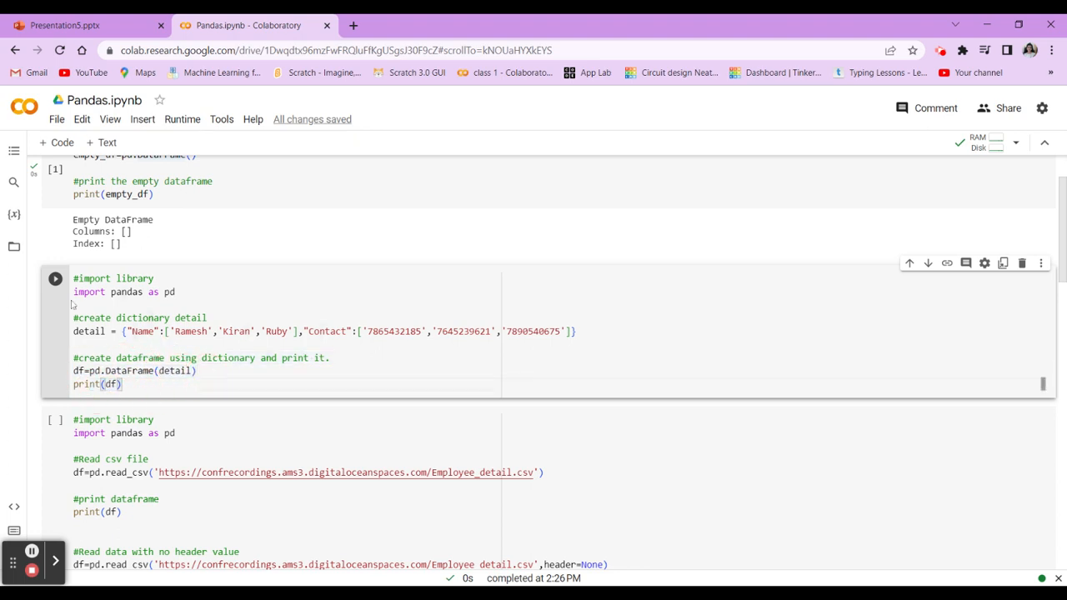
{"action": "left_click", "coordinate": [55, 278]}
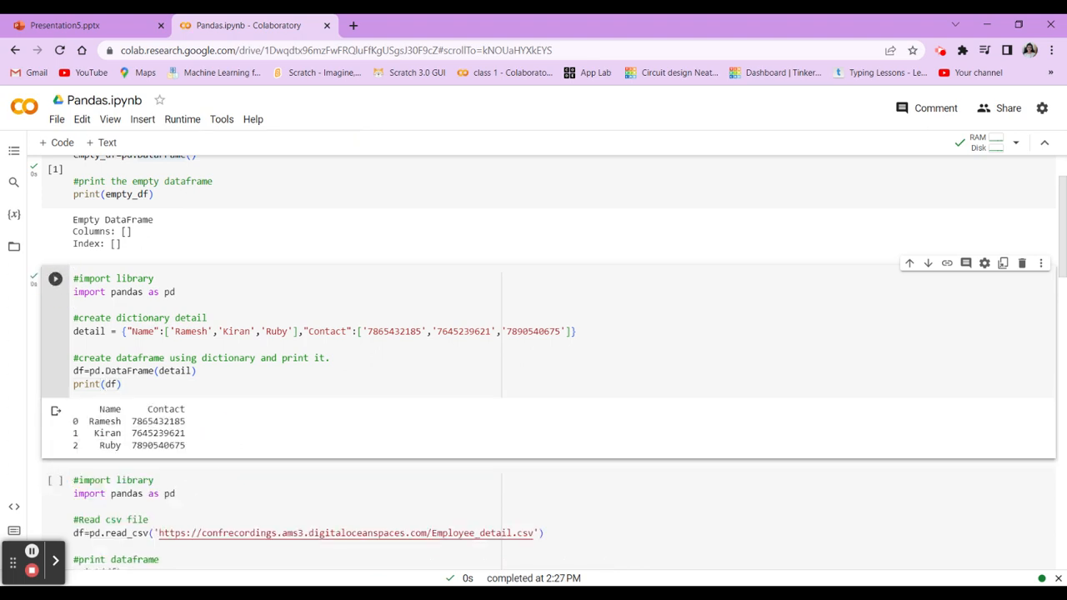
{"action": "scroll", "scroll_direction": "down", "scroll_amount": 3}
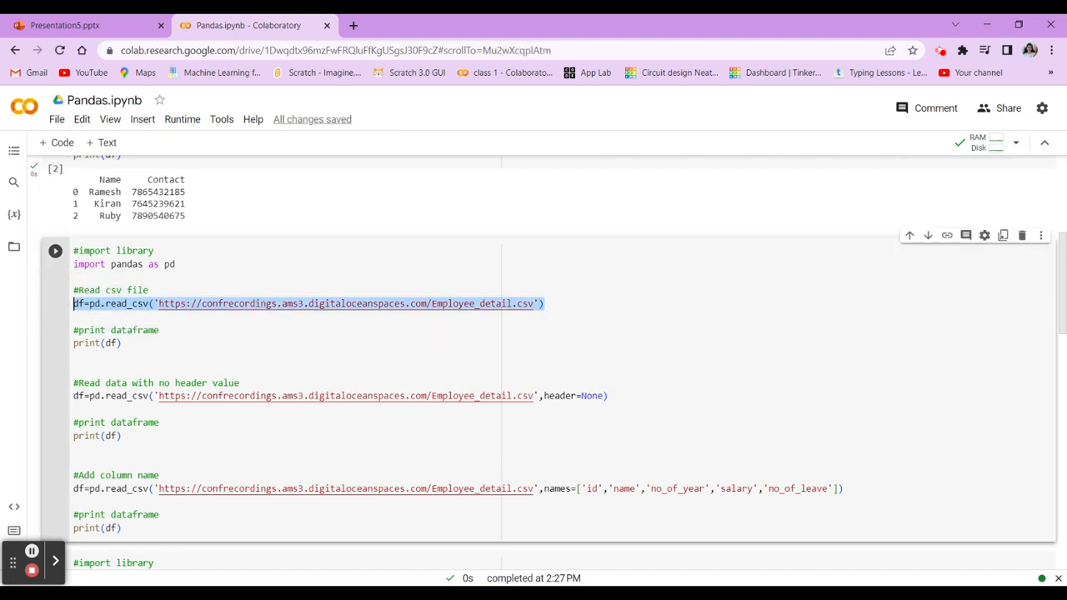
Review the read_csv lines and print(df) statements, then run the CSV cell.
{"action": "left_click", "coordinate": [94, 342]}
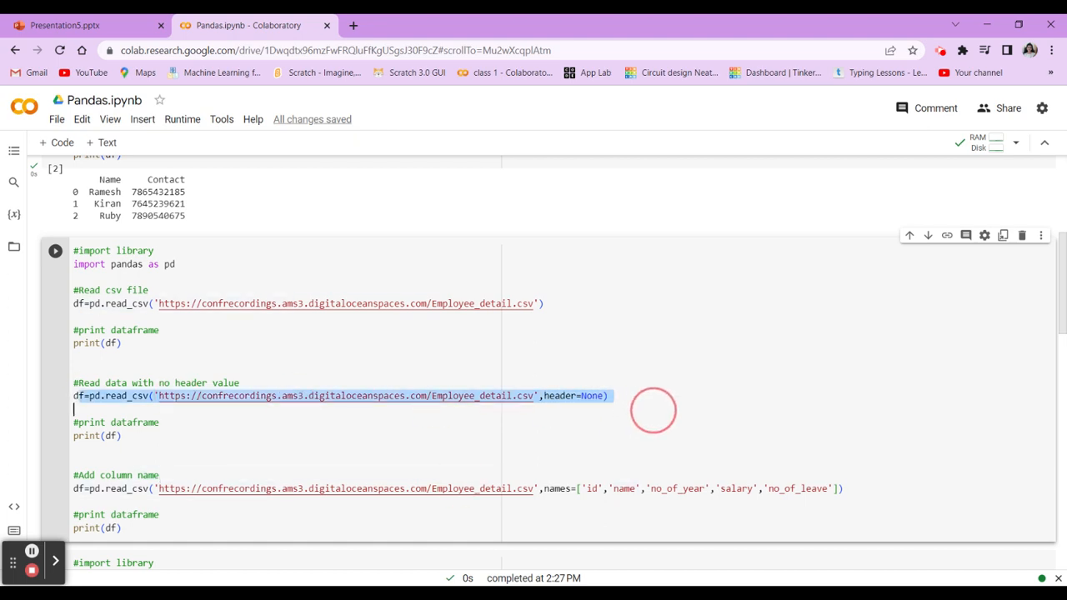
{"action": "scroll", "scroll_direction": "down", "scroll_amount": 3}
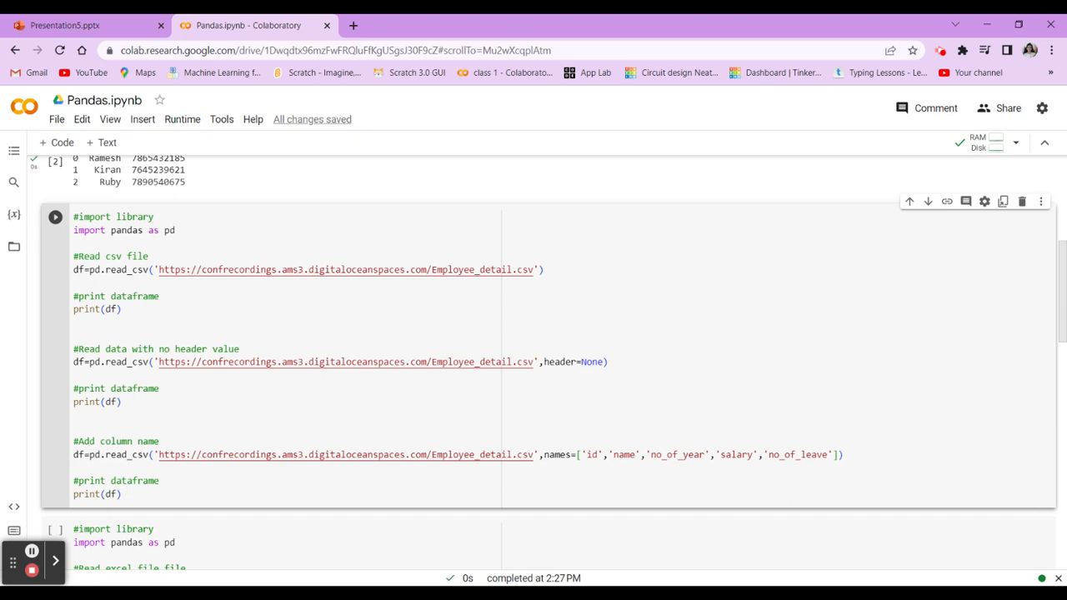
{"action": "double_click", "coordinate": [96, 494]}
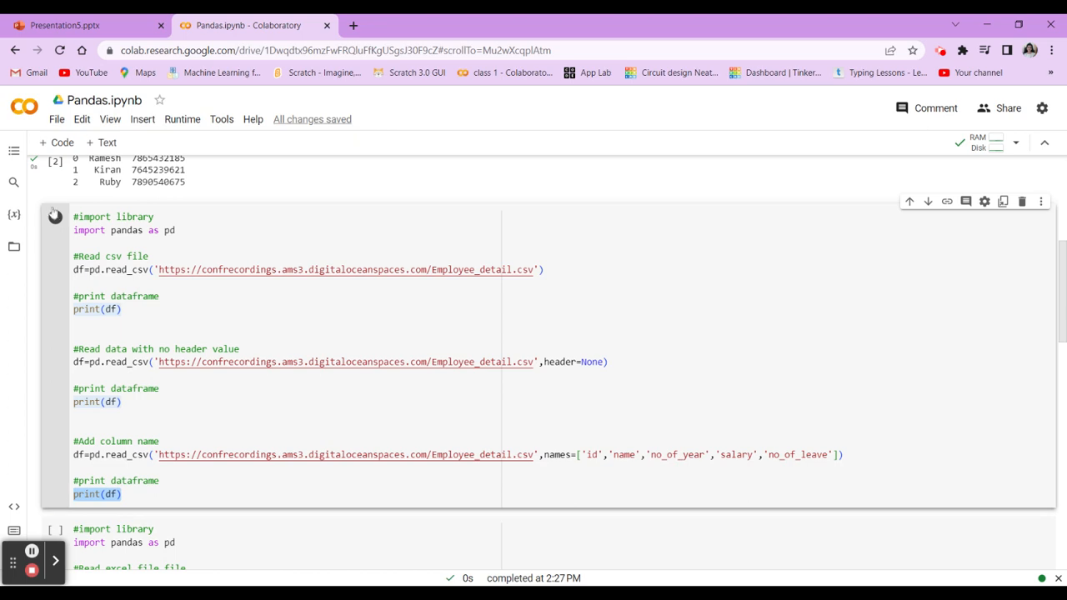
{"action": "left_click", "coordinate": [55, 217]}
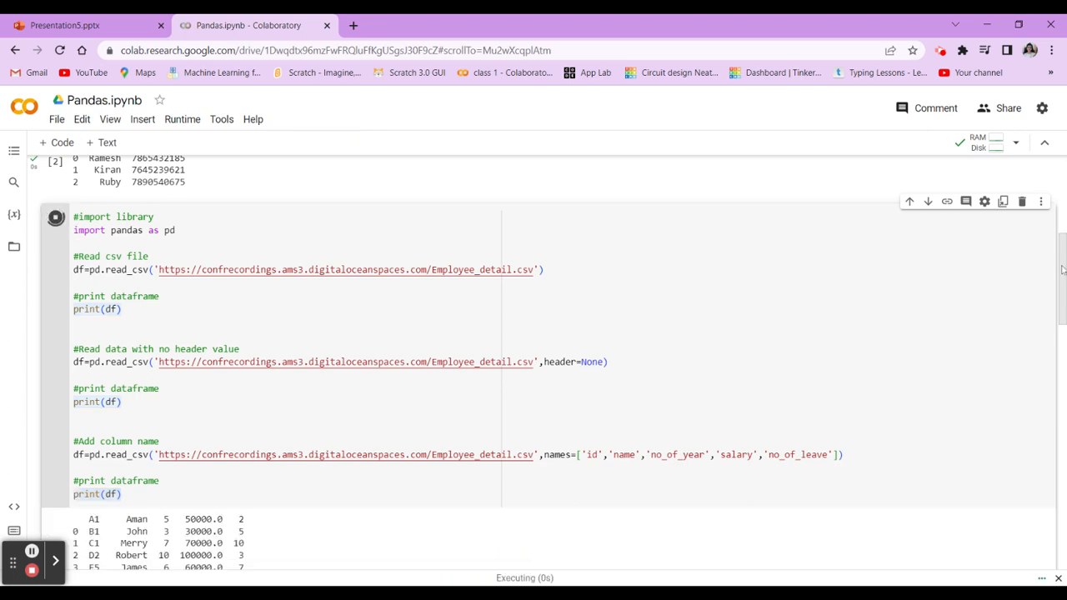
Scroll through the three employee tables, highlighting the no-header and named-column rows.
{"action": "scroll", "scroll_direction": "down", "scroll_amount": 3}
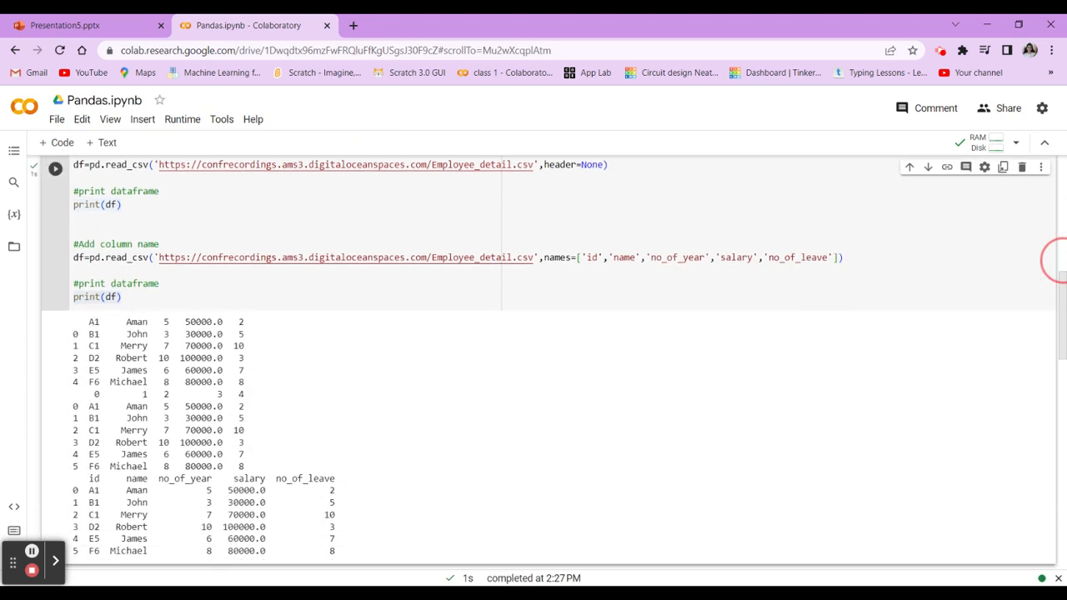
{"action": "scroll", "scroll_direction": "down", "scroll_amount": 3}
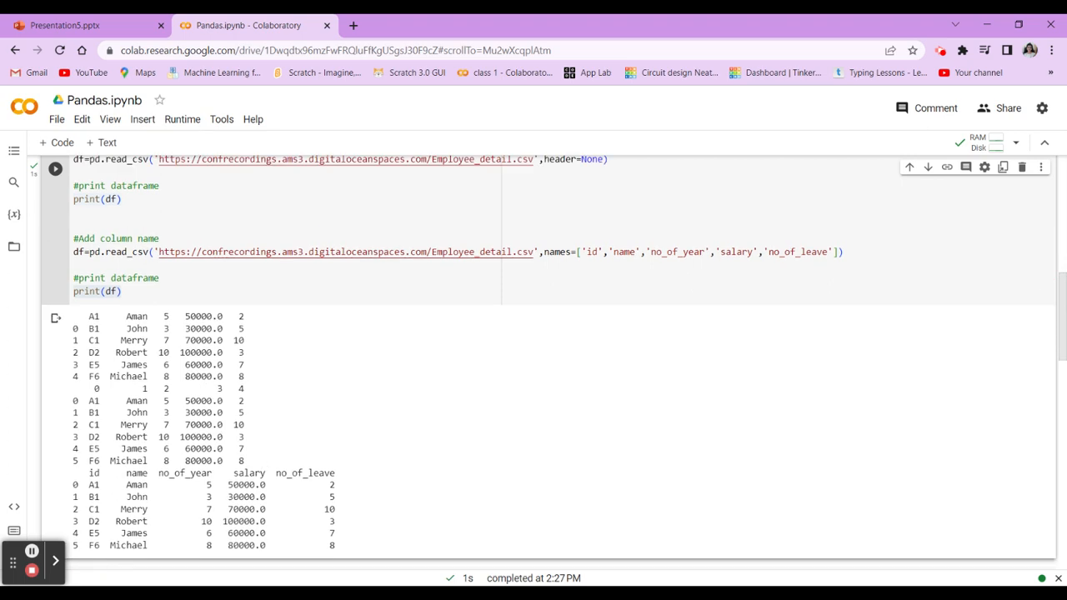
{"action": "left_click_drag", "start_coordinate": [79, 316], "coordinate": [262, 367]}
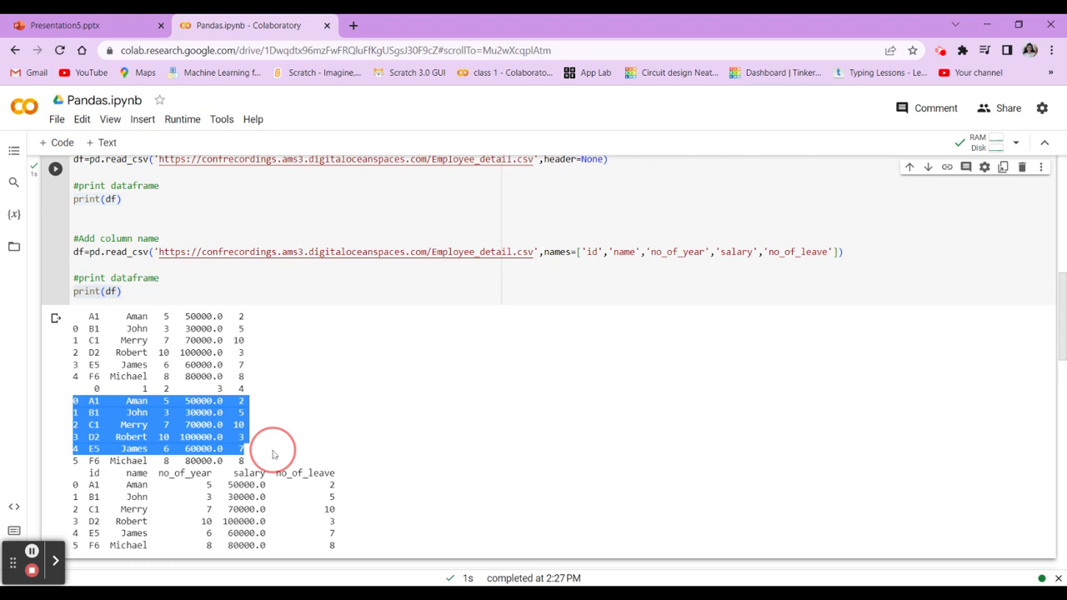
{"action": "mouse_move", "coordinate": [250, 389]}
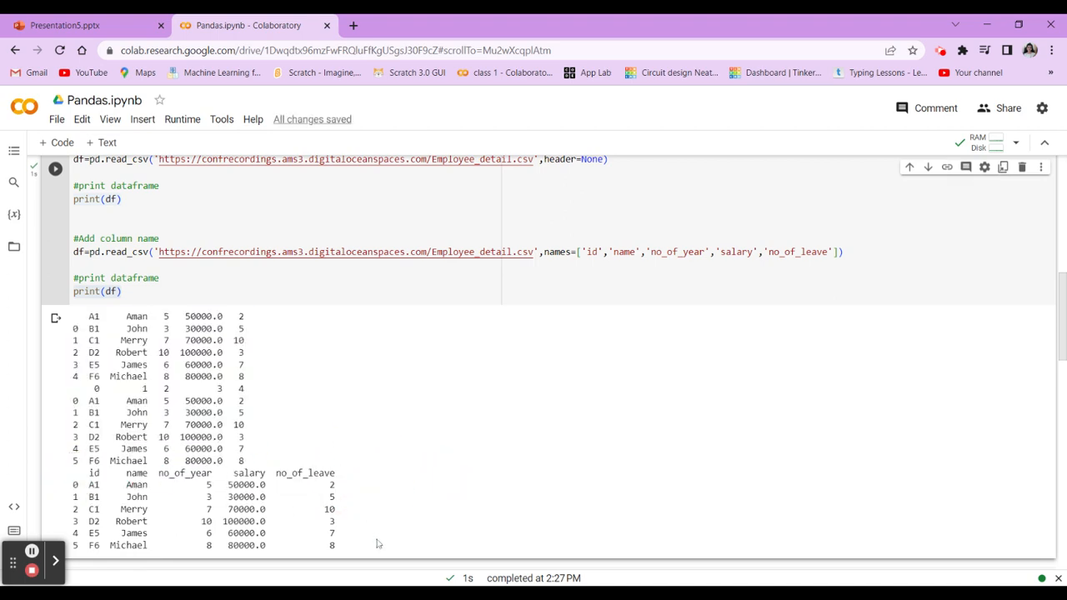
{"action": "left_click_drag", "start_coordinate": [75, 484], "coordinate": [334, 546]}
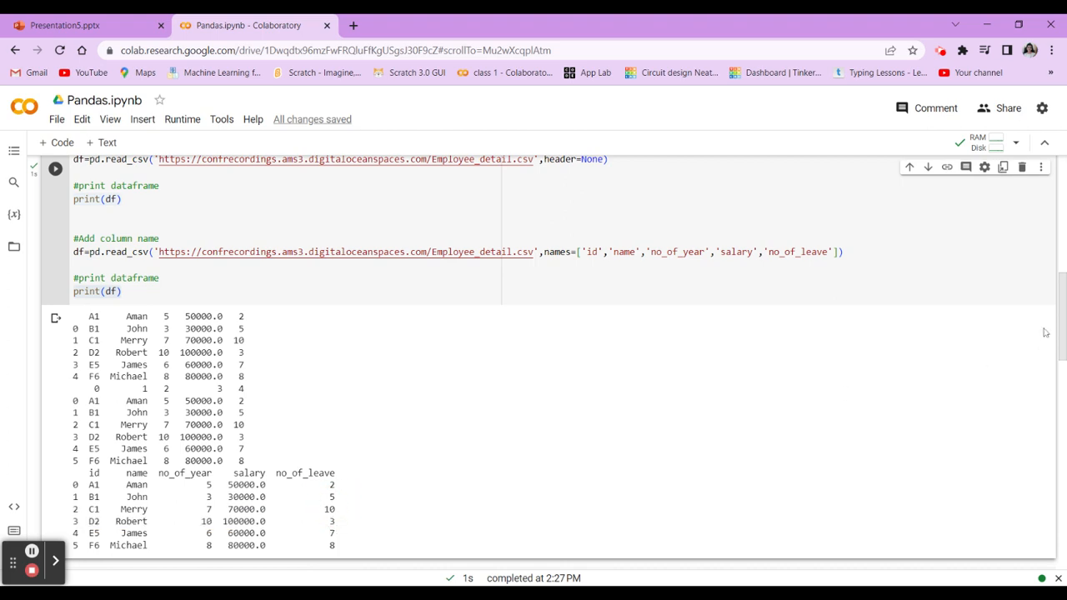
{"action": "scroll", "scroll_direction": "down", "scroll_amount": 3}
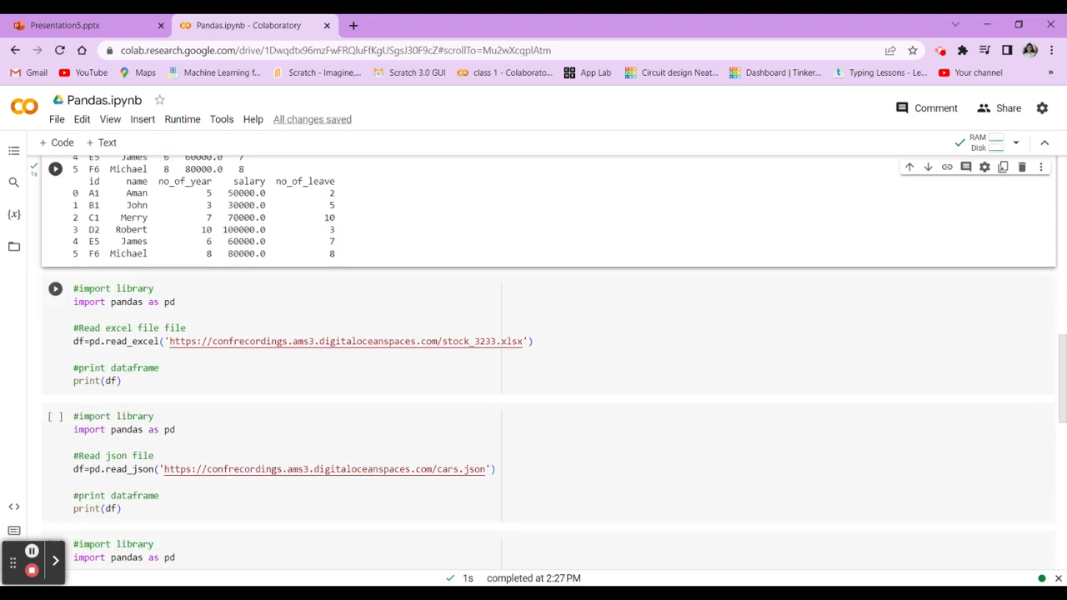
Run the read_excel cell to print the yearly stock returns table.
{"action": "left_click", "coordinate": [125, 328]}
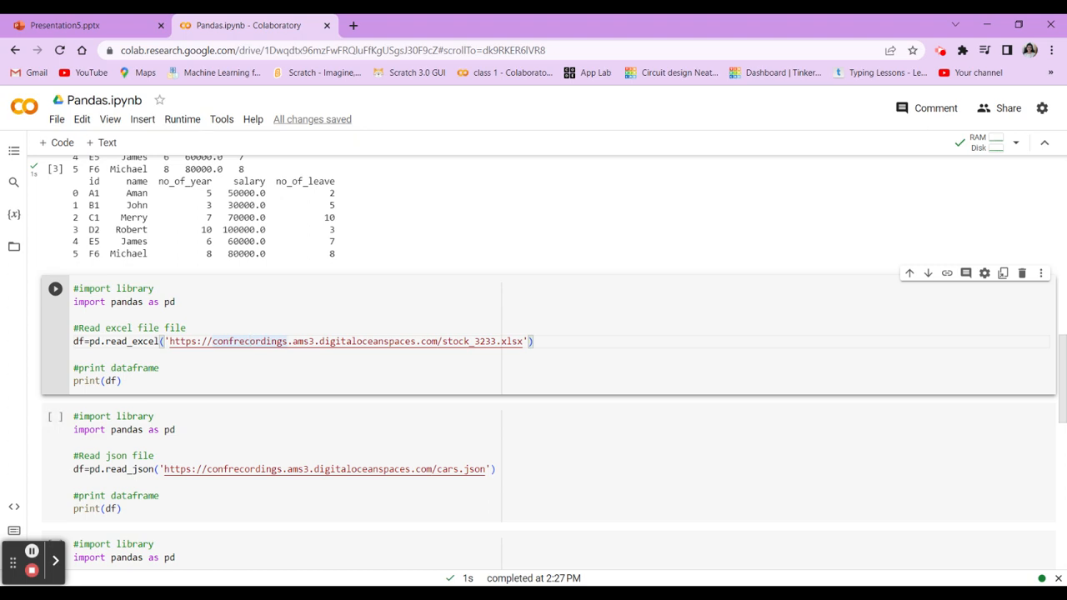
{"action": "double_click", "coordinate": [125, 342]}
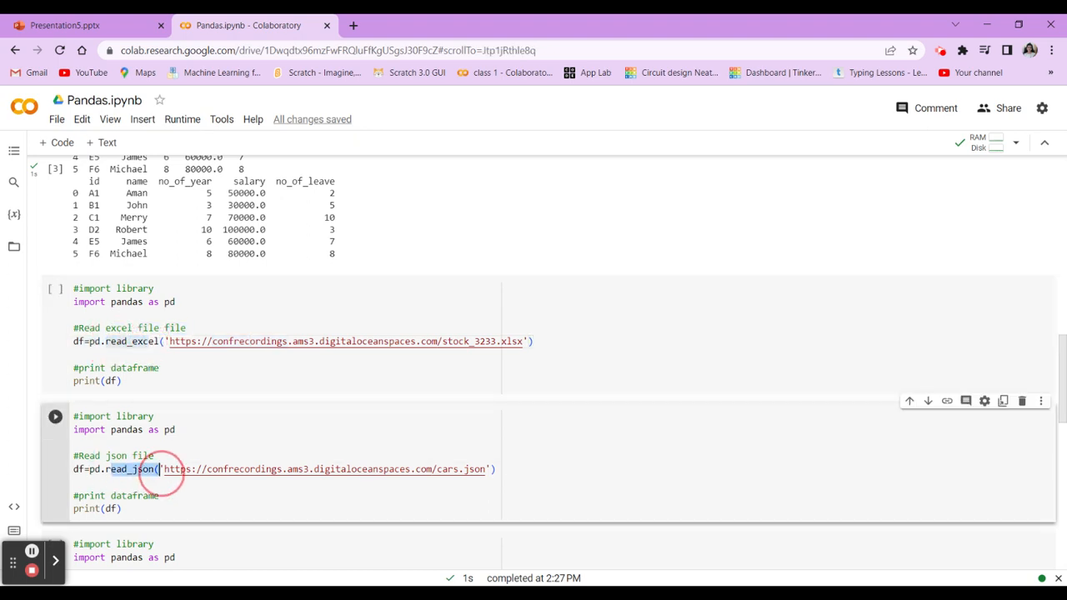
{"action": "left_click", "coordinate": [55, 288]}
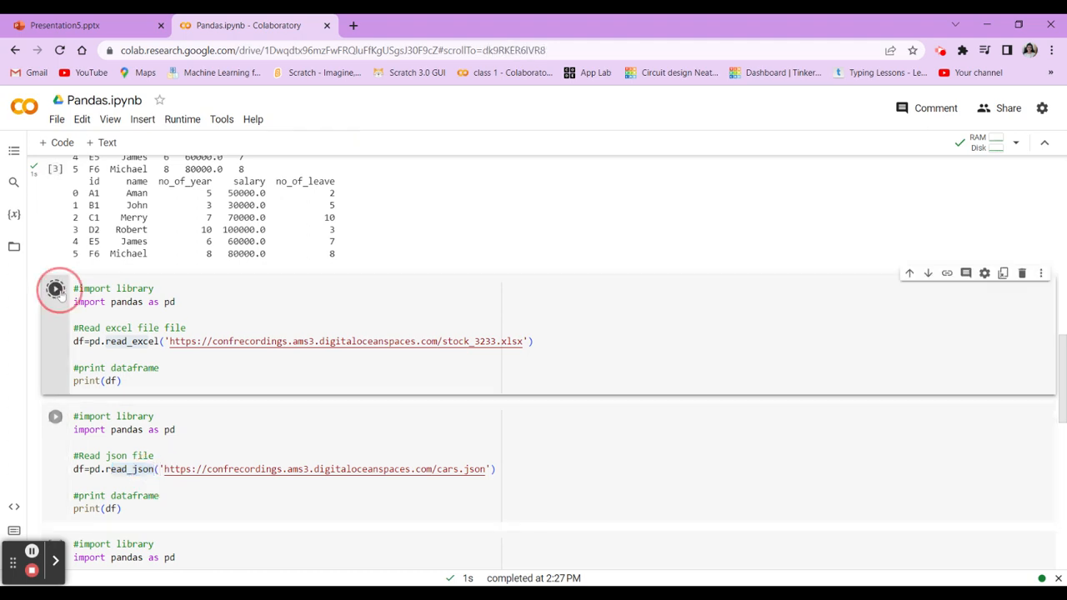
{"action": "left_click", "coordinate": [55, 288]}
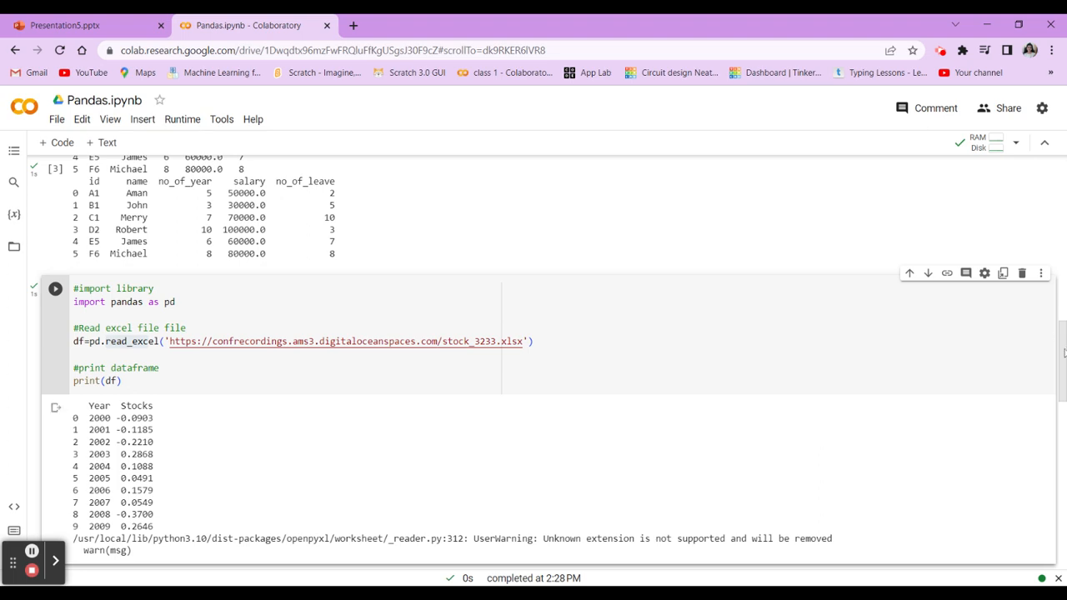
Run the read_json cell to print the three-car manufacturer table.
{"action": "scroll", "scroll_direction": "down", "scroll_amount": 3}
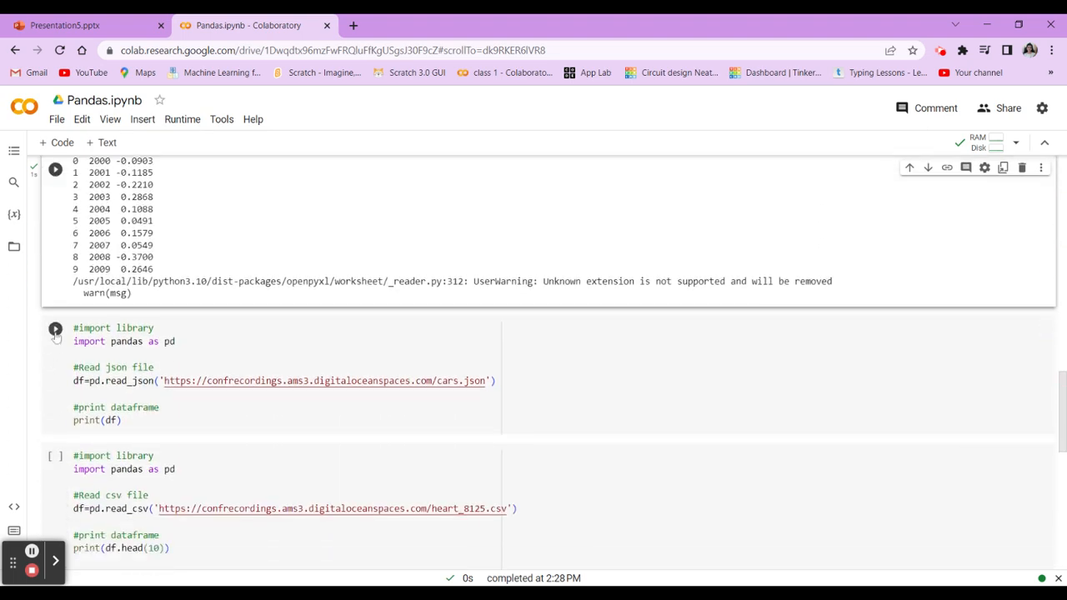
{"action": "left_click", "coordinate": [54, 329]}
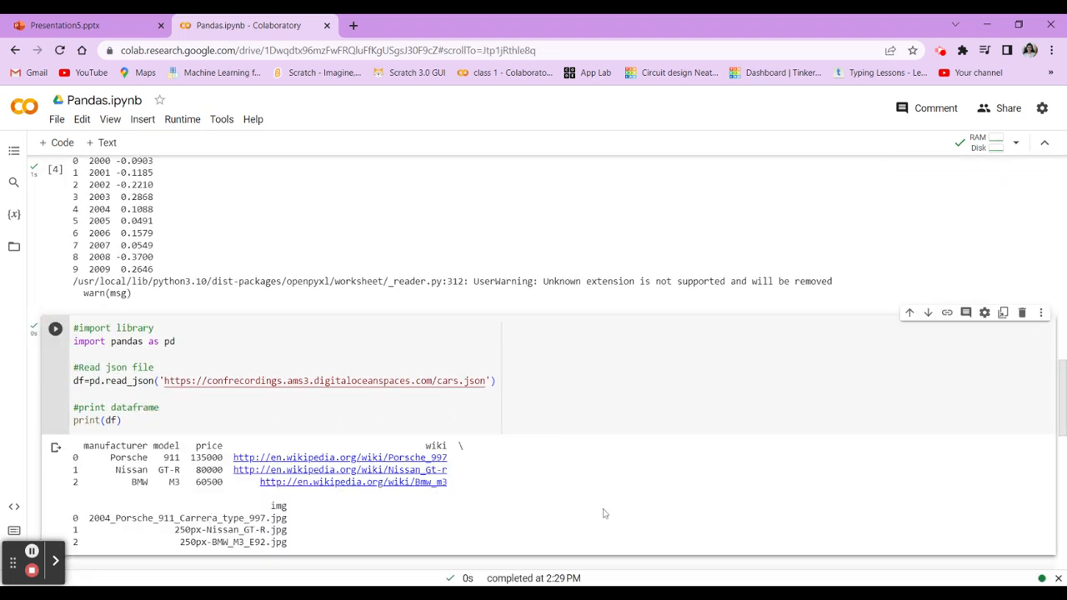
{"action": "scroll", "scroll_direction": "down", "scroll_amount": 3}
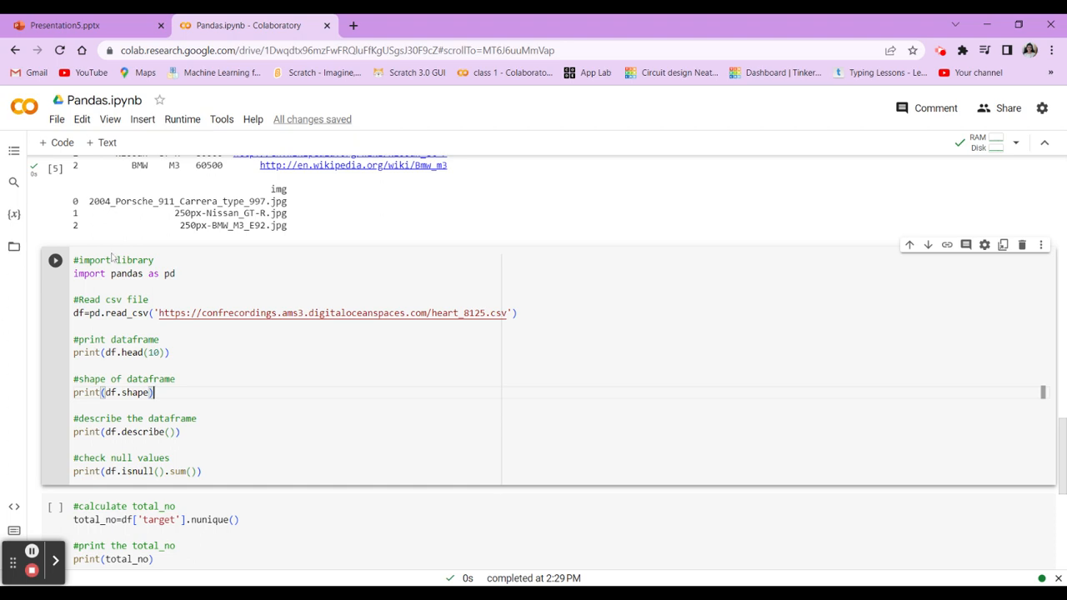
Run the heart cell and highlight its shape (303, 14), describe stats and zero null counts.
{"action": "left_click", "coordinate": [55, 260]}
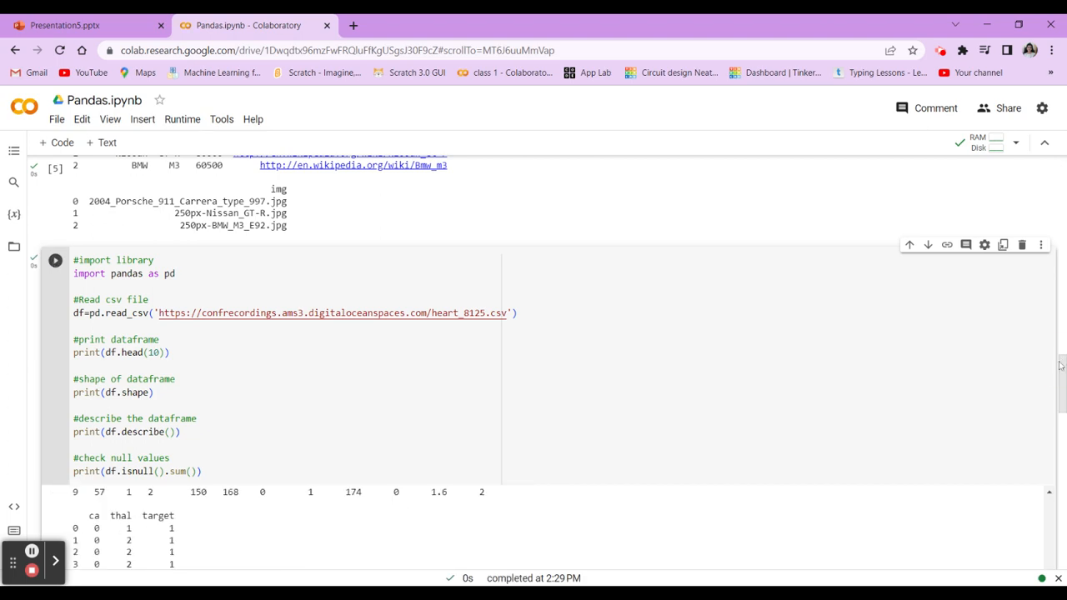
{"action": "scroll", "scroll_direction": "down", "scroll_amount": 3}
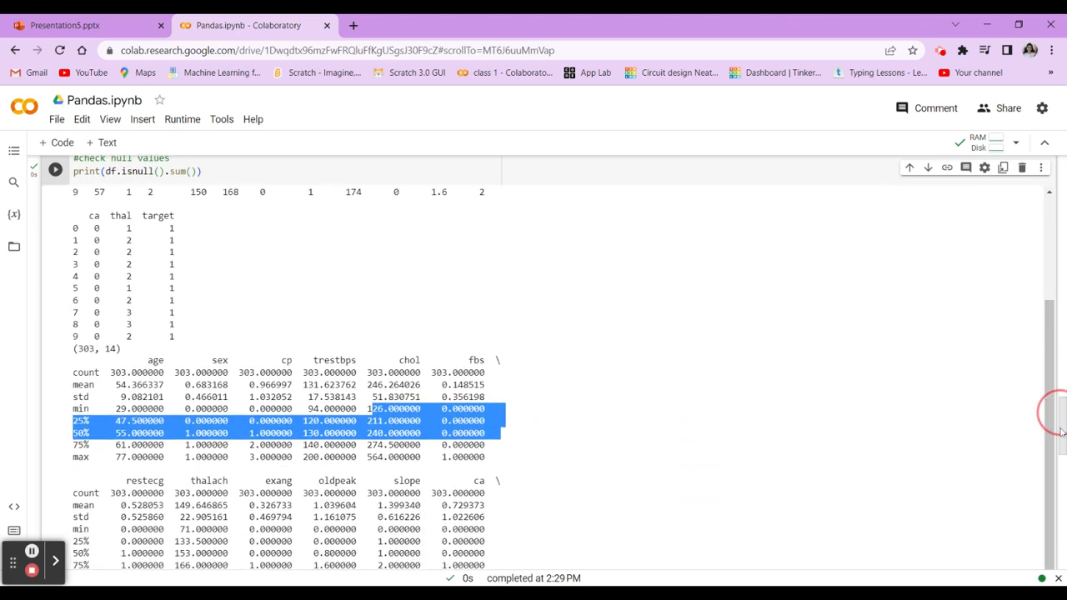
{"action": "scroll", "scroll_direction": "down", "scroll_amount": 3}
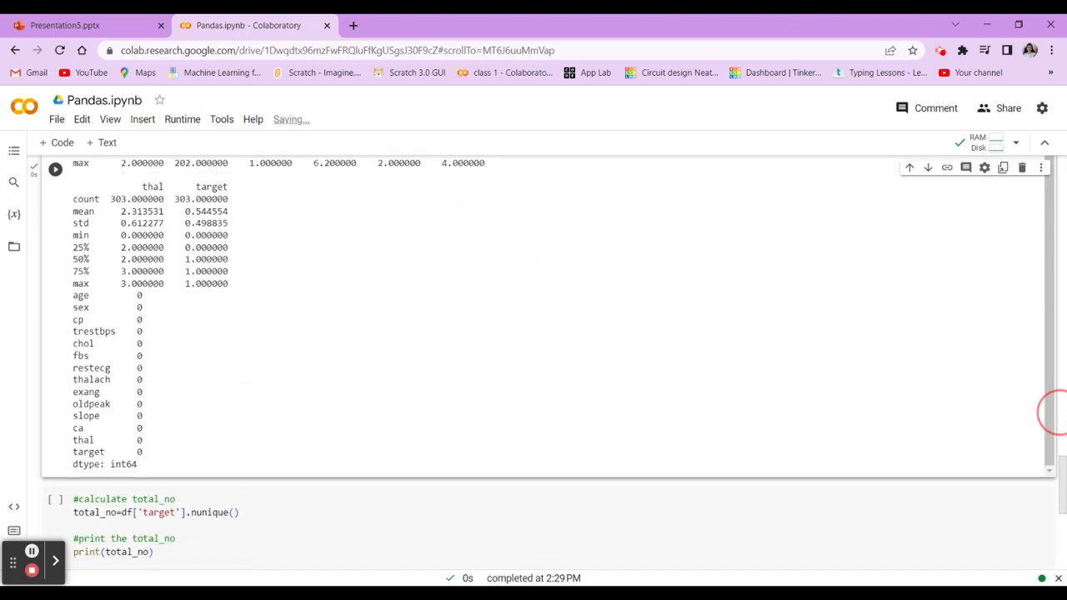
{"action": "left_click_drag", "start_coordinate": [75, 162], "coordinate": [137, 465]}
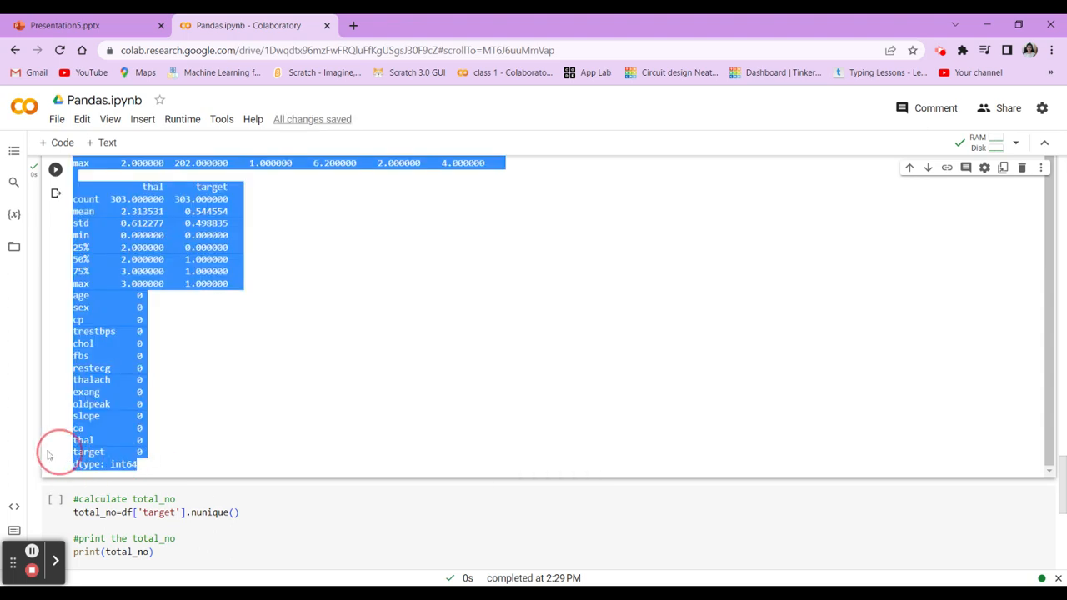
{"action": "left_click", "coordinate": [115, 465]}
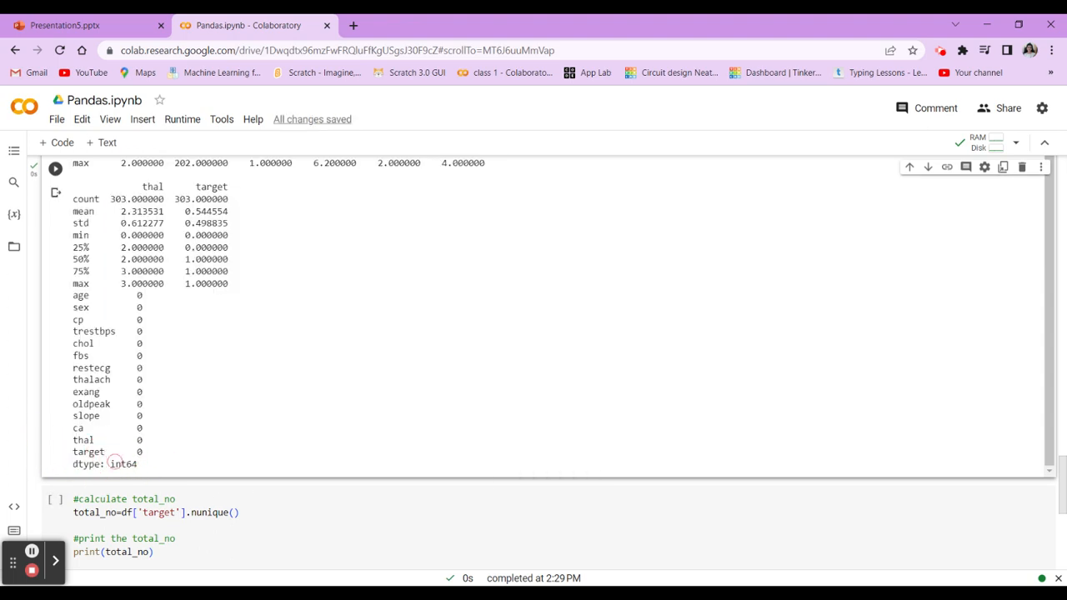
{"action": "scroll", "scroll_direction": "down", "scroll_amount": 3}
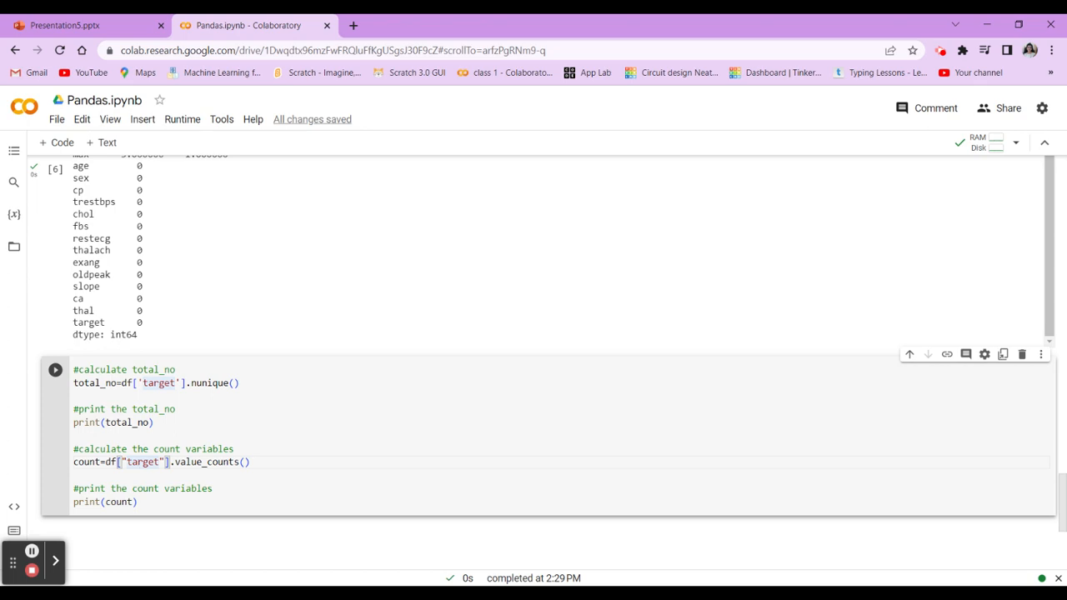
Run the nunique/value_counts cell and highlight 2 unique targets with counts 165 and 138.
{"action": "left_click", "coordinate": [250, 463]}
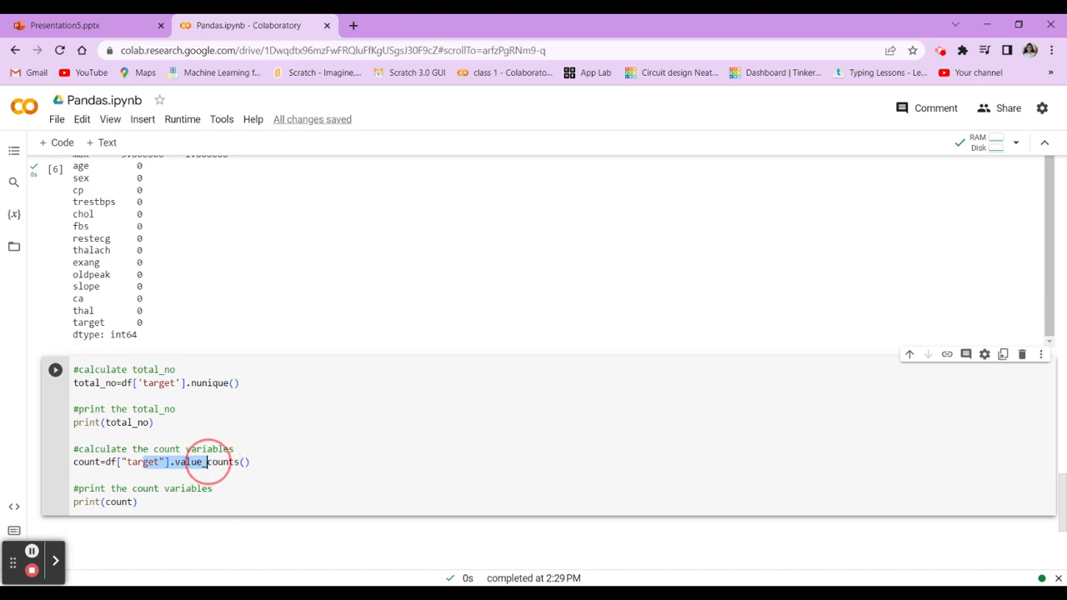
{"action": "left_click", "coordinate": [54, 370]}
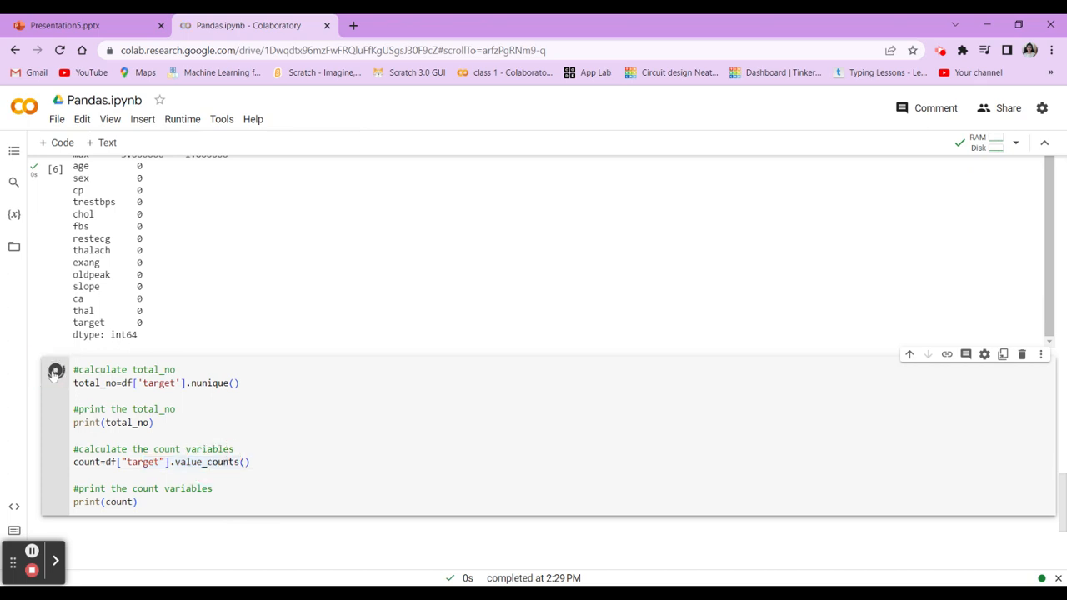
{"action": "left_click", "coordinate": [55, 370]}
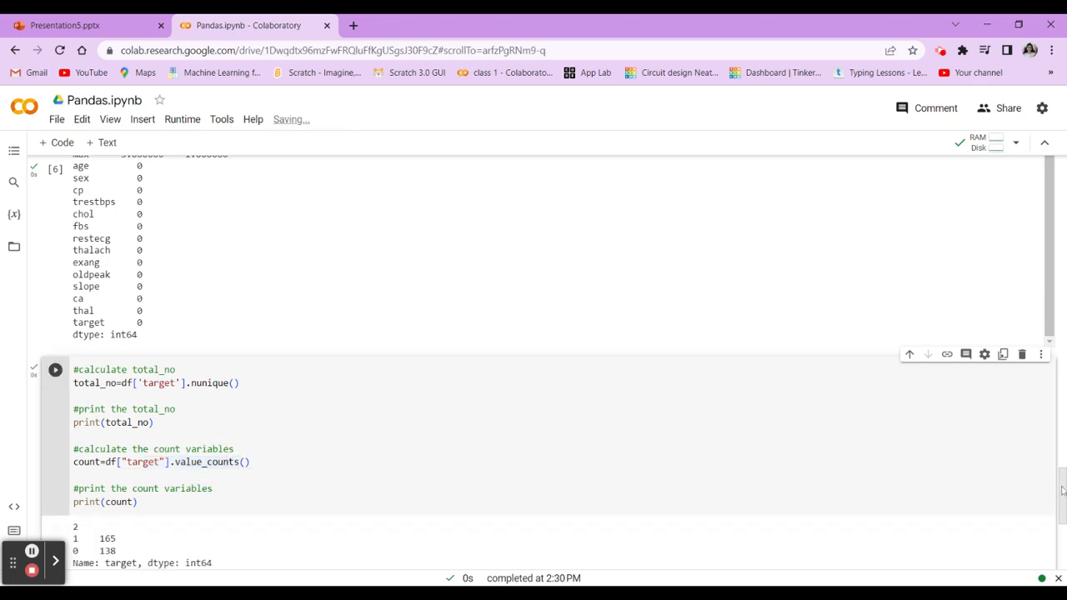
{"action": "scroll", "scroll_direction": "down", "scroll_amount": 3}
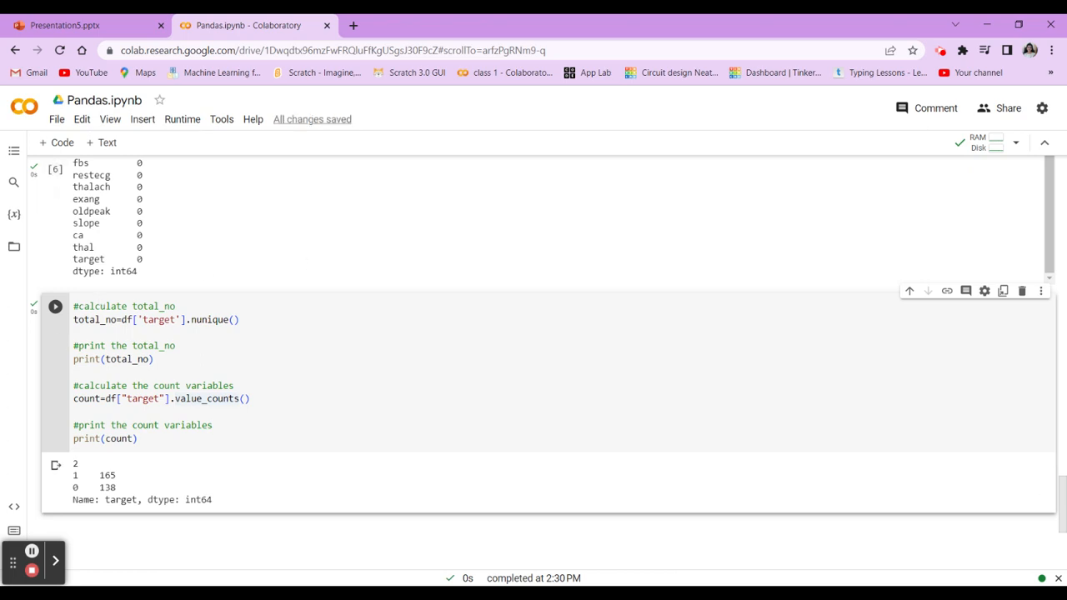
{"action": "left_click", "coordinate": [196, 321]}
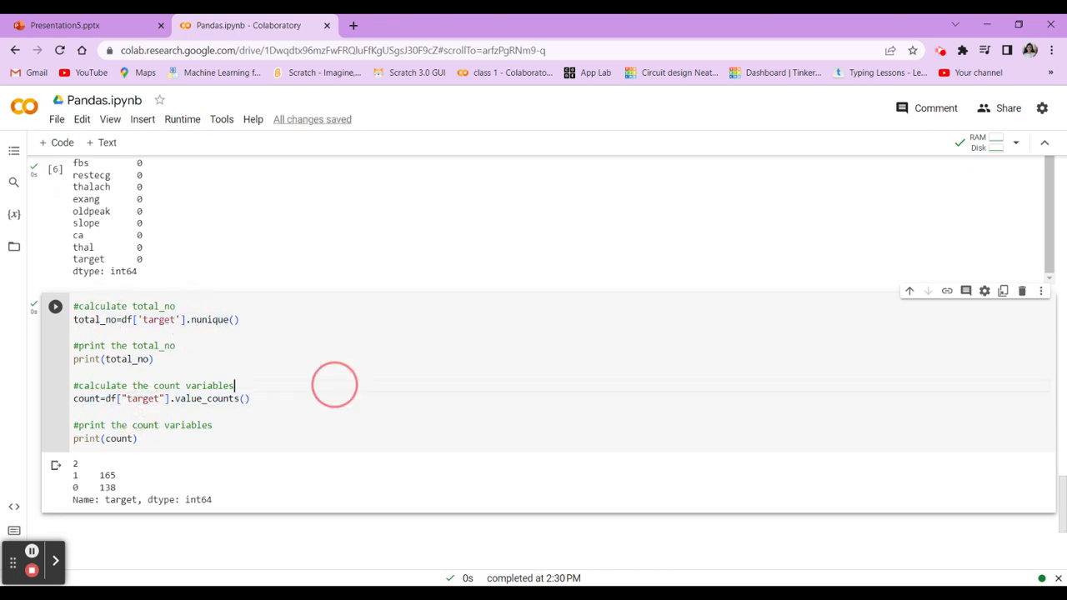
{"action": "left_click_drag", "start_coordinate": [153, 499], "coordinate": [212, 500]}
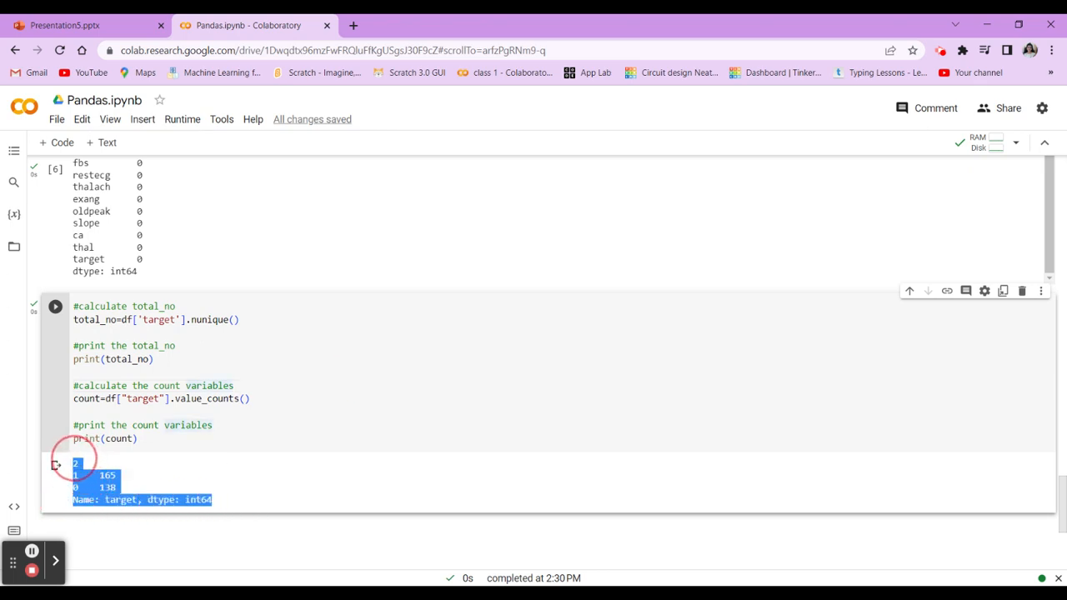
{"action": "left_click", "coordinate": [305, 482]}
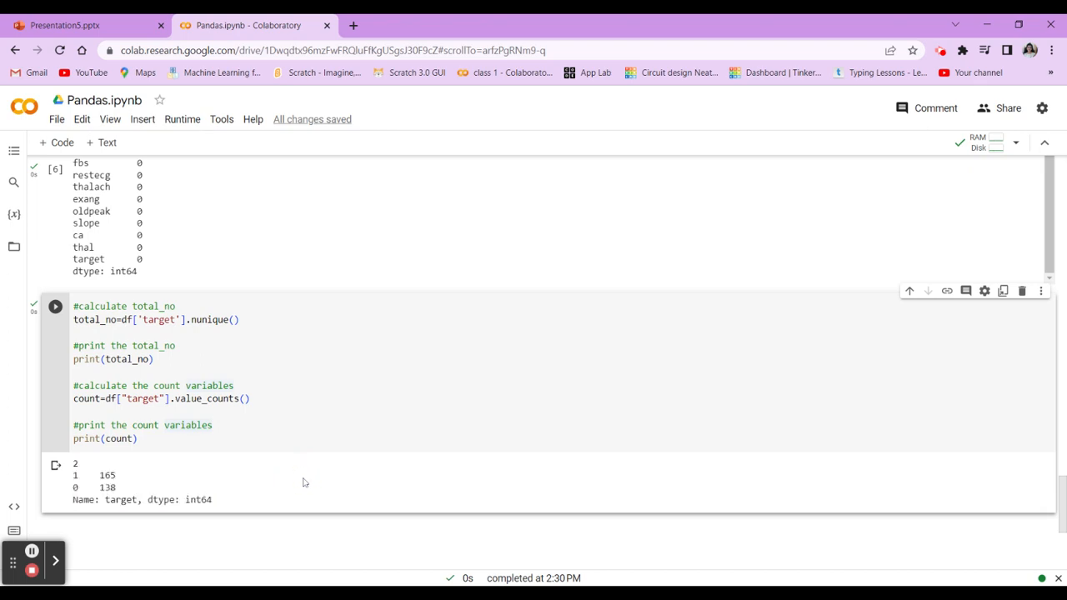